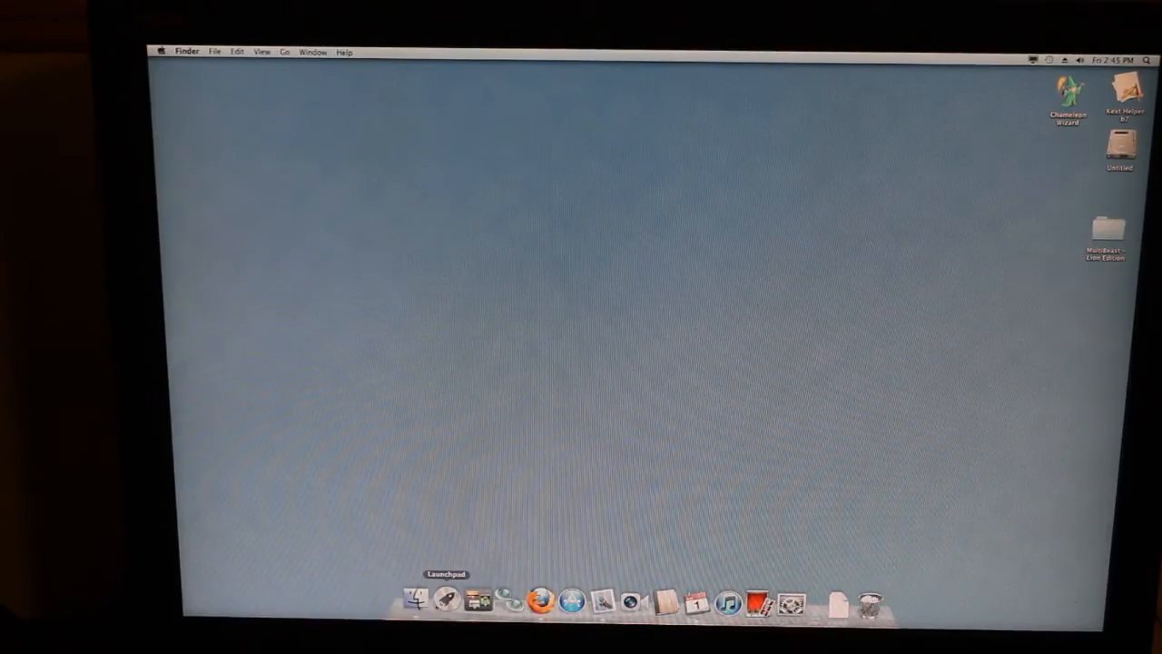
Step: Launch Firefox, iCal and iTunes from the Dock
{"action": "left_click", "coordinate": [537, 601]}
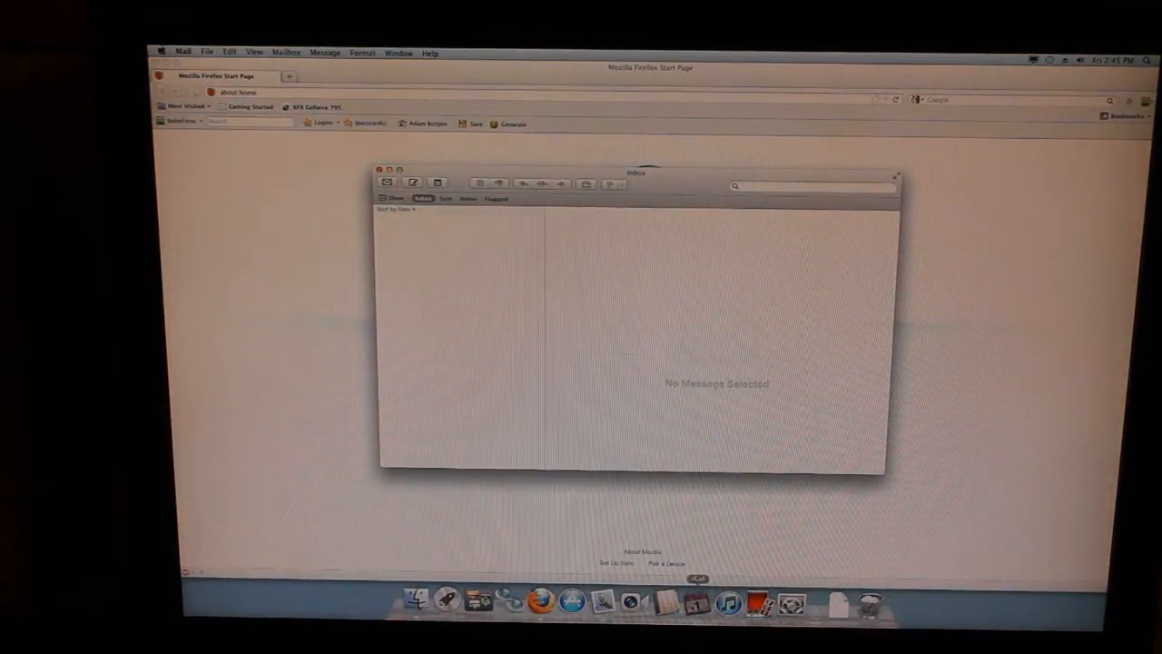
{"action": "left_click", "coordinate": [697, 603]}
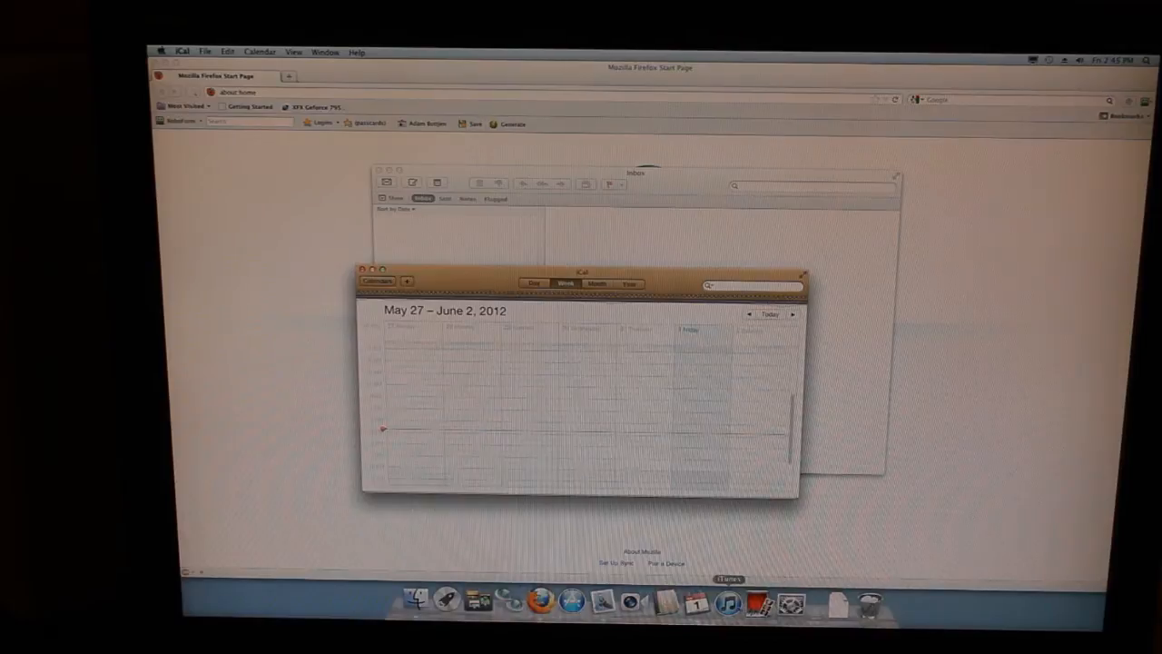
{"action": "left_click", "coordinate": [730, 600]}
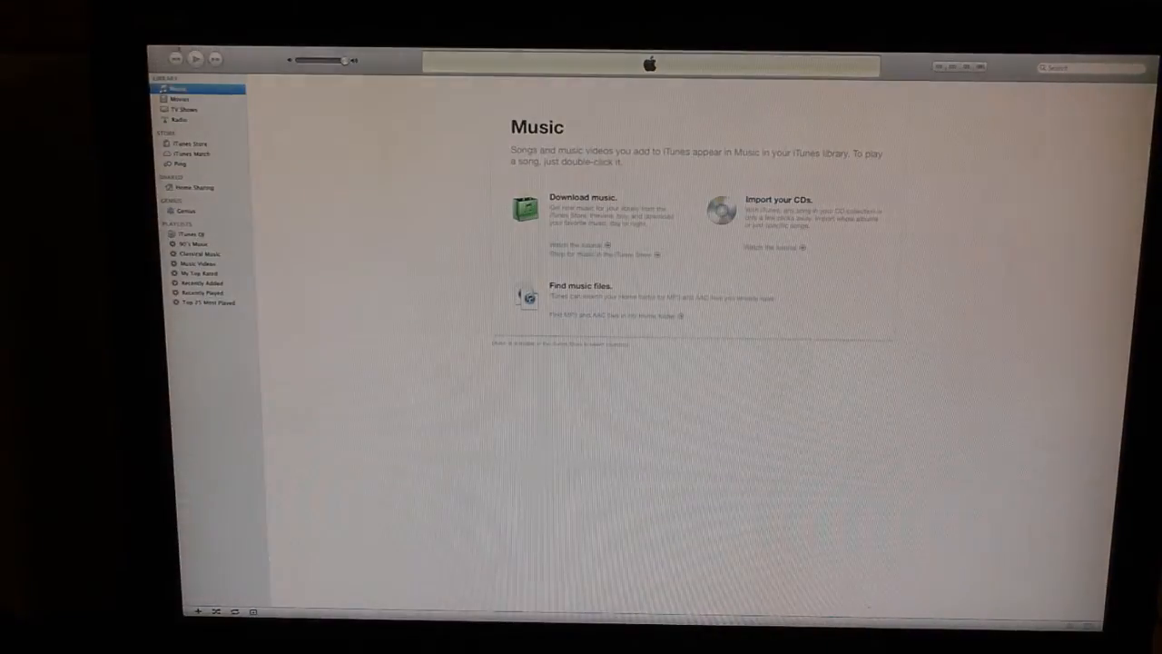
Step: Quit iTunes from its application menu and bring up Launchpad's grid of applications
{"action": "left_click", "coordinate": [189, 51]}
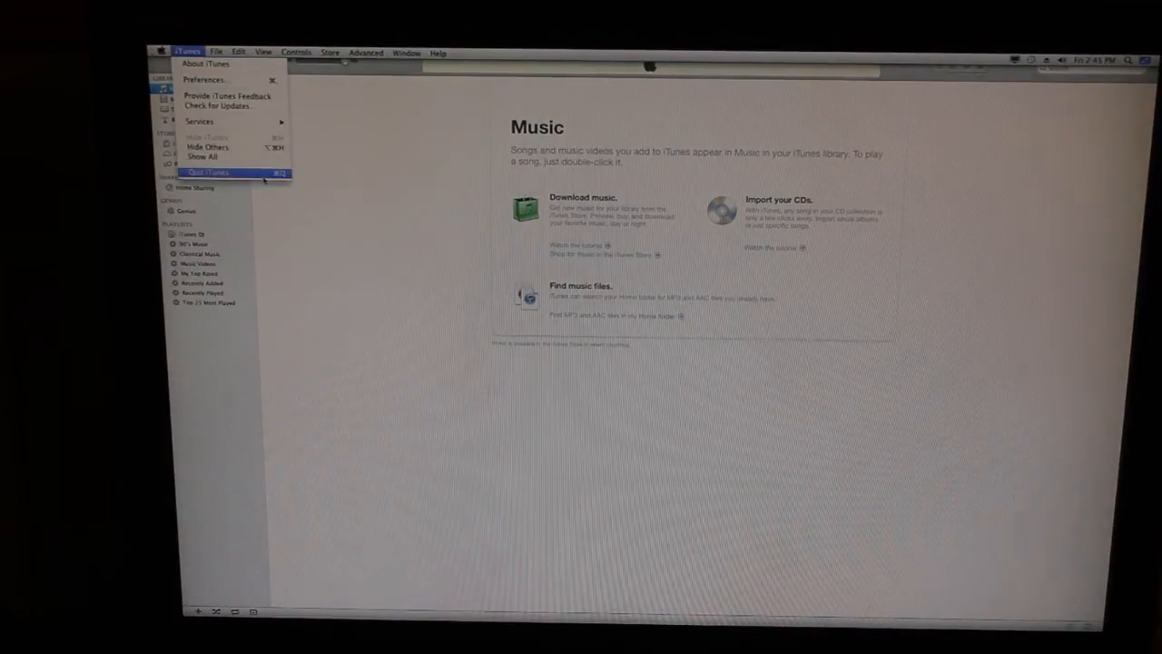
{"action": "left_click", "coordinate": [208, 173]}
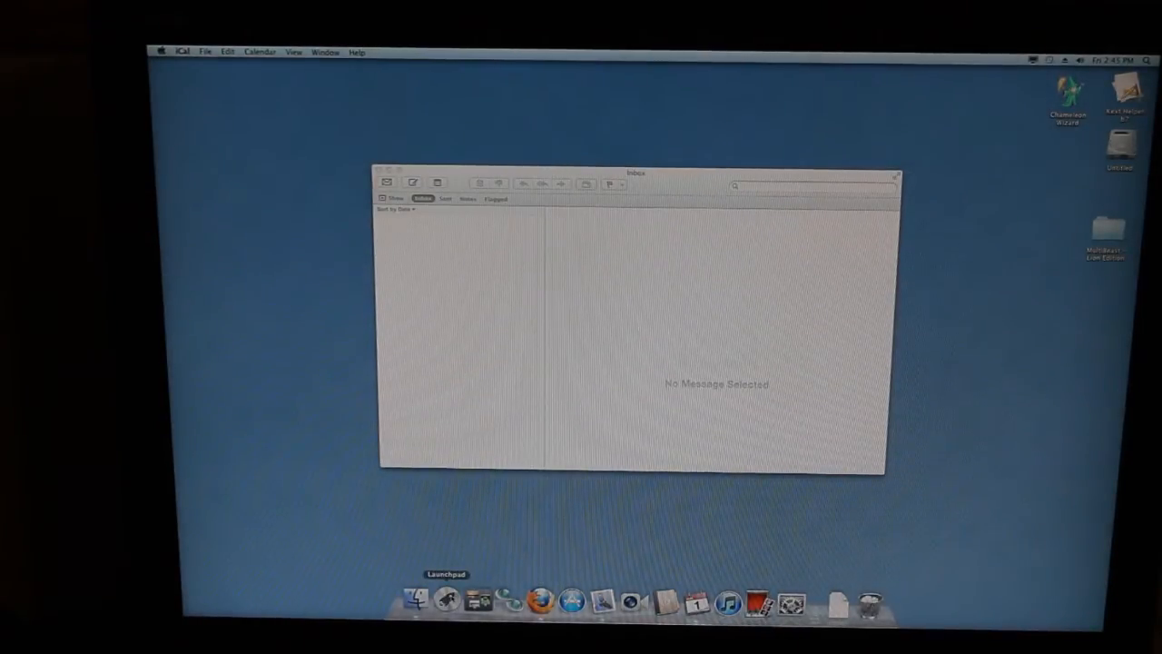
{"action": "left_click", "coordinate": [418, 596]}
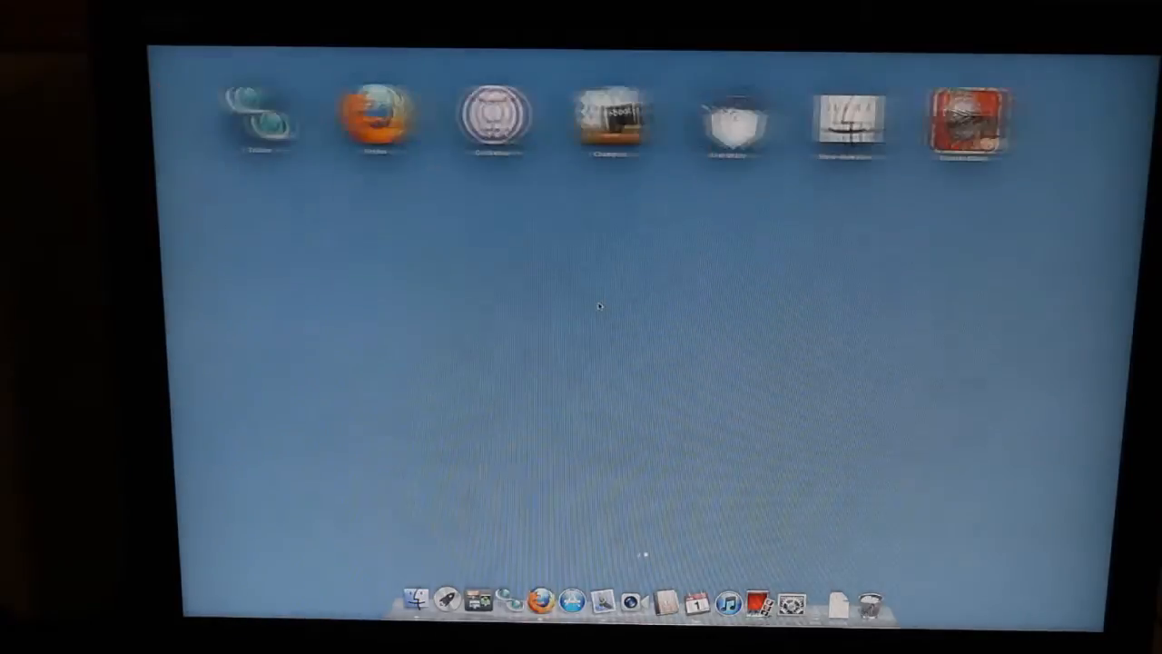